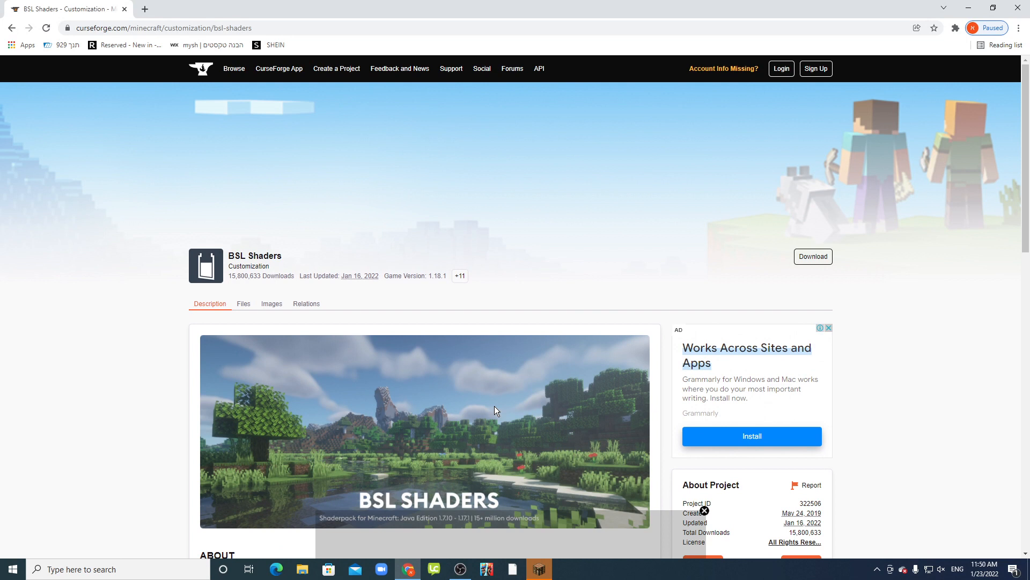
mouse_move(498, 413)
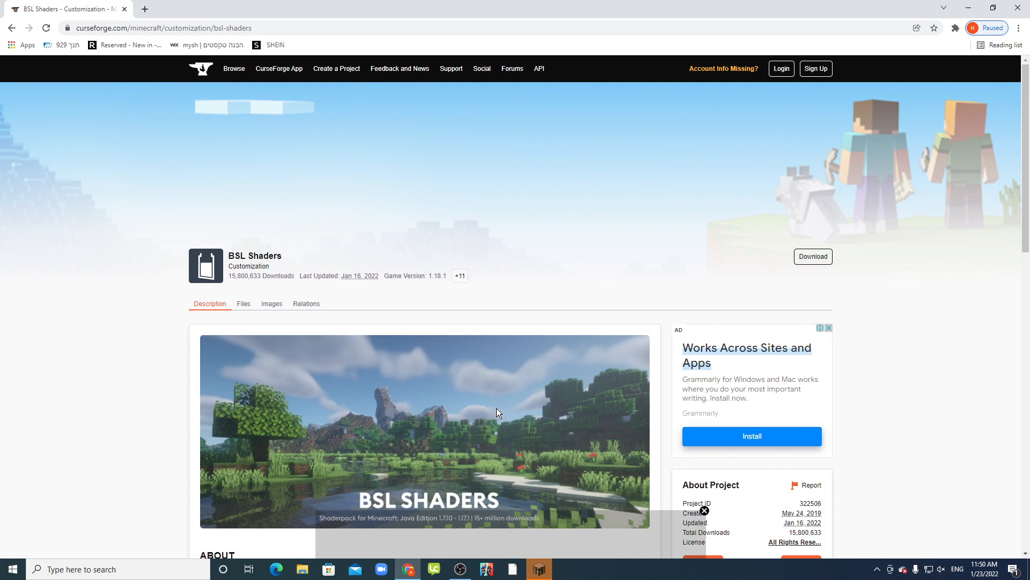
mouse_move(512, 423)
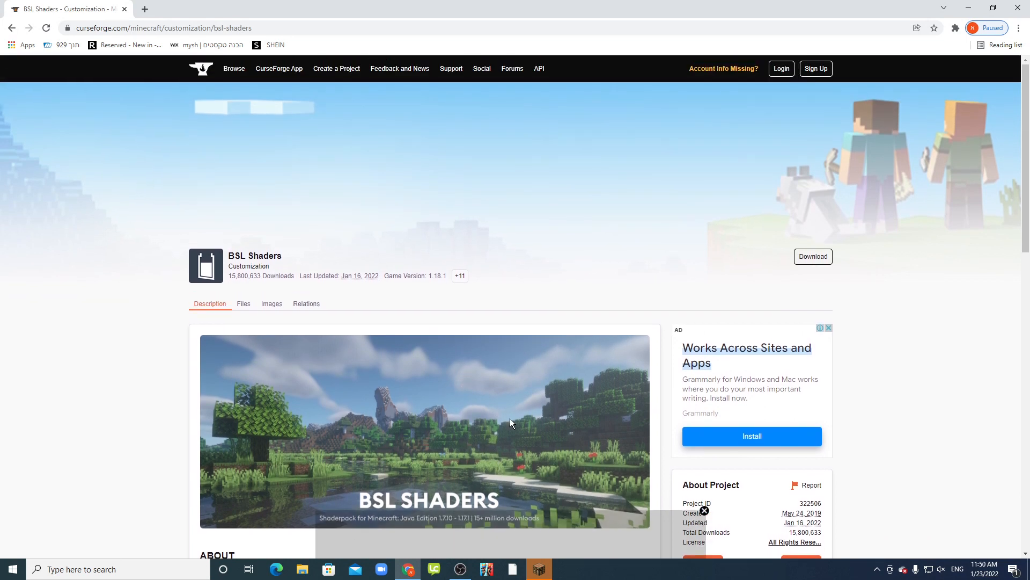
mouse_move(529, 432)
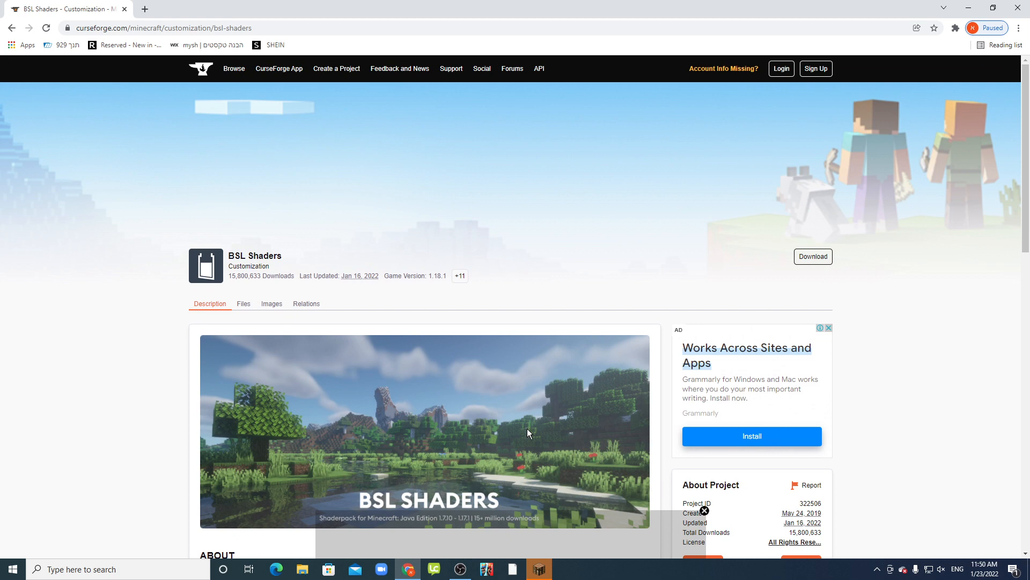
Download the BSL Shaders zip from its CurseForge page.
left_click(813, 257)
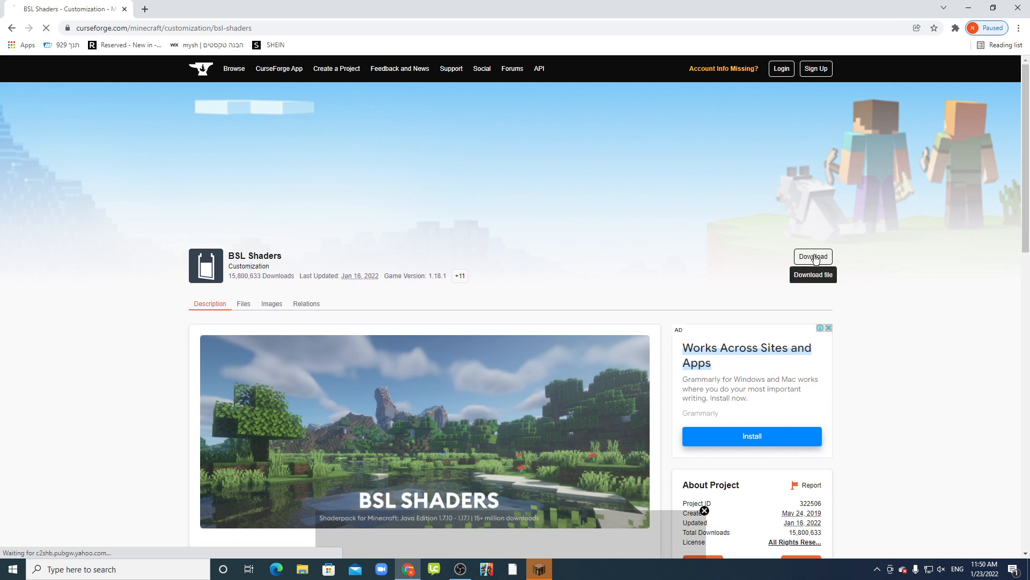
left_click(813, 257)
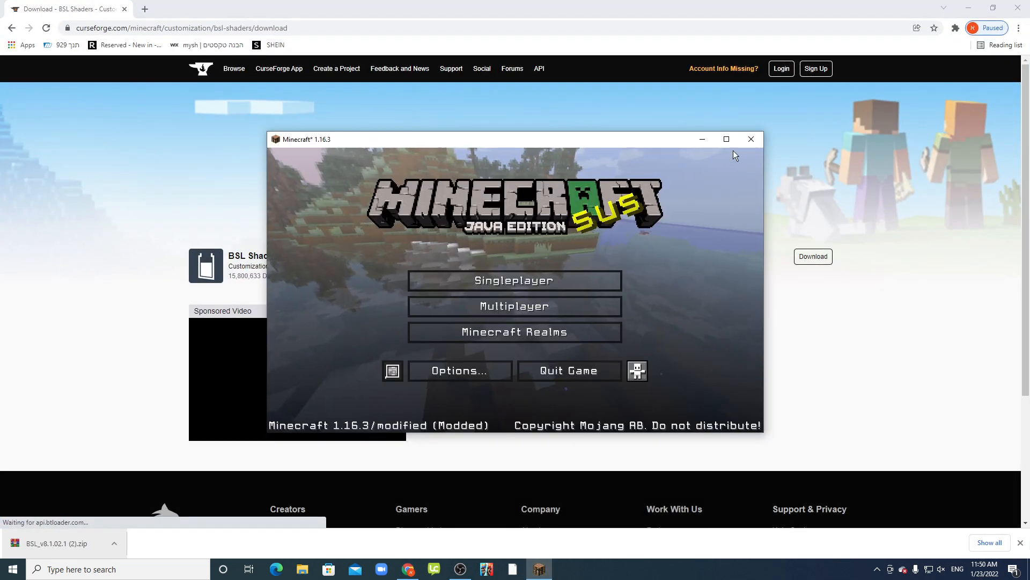
Maximize the game, reach Video Settings > Shaders and select the BSL_v8.1.02.1 pack.
left_click(727, 138)
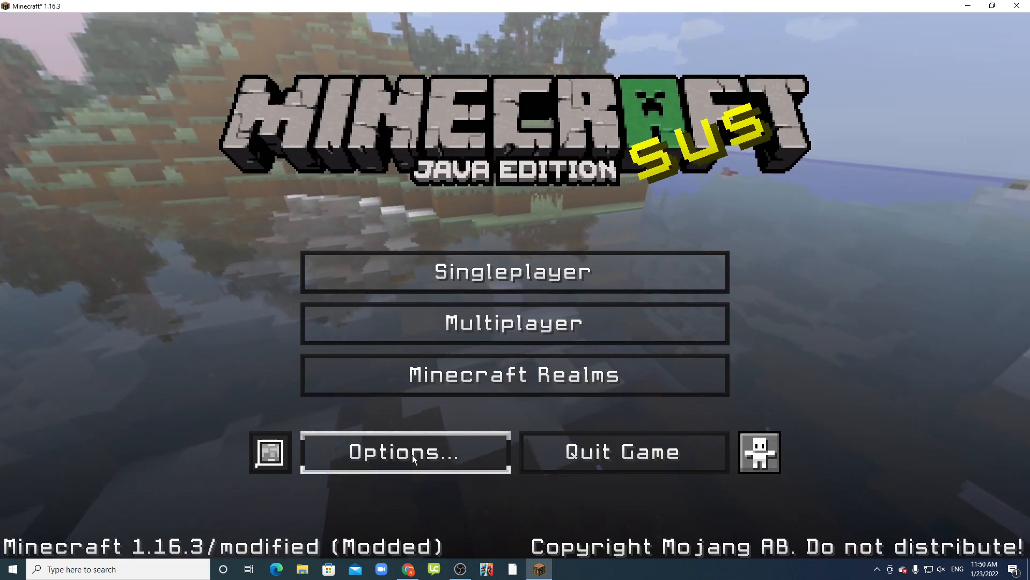
left_click(403, 452)
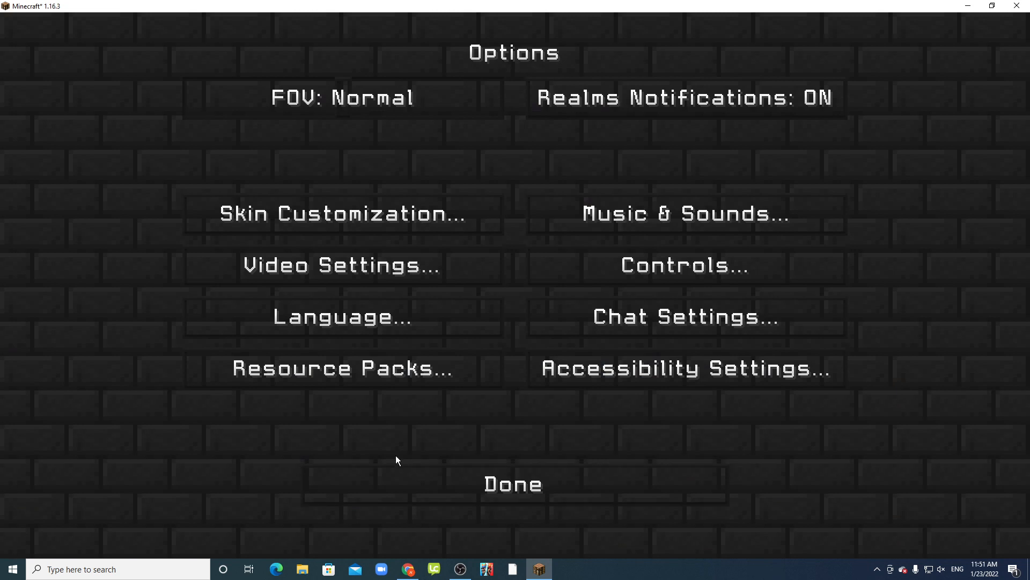
left_click(340, 265)
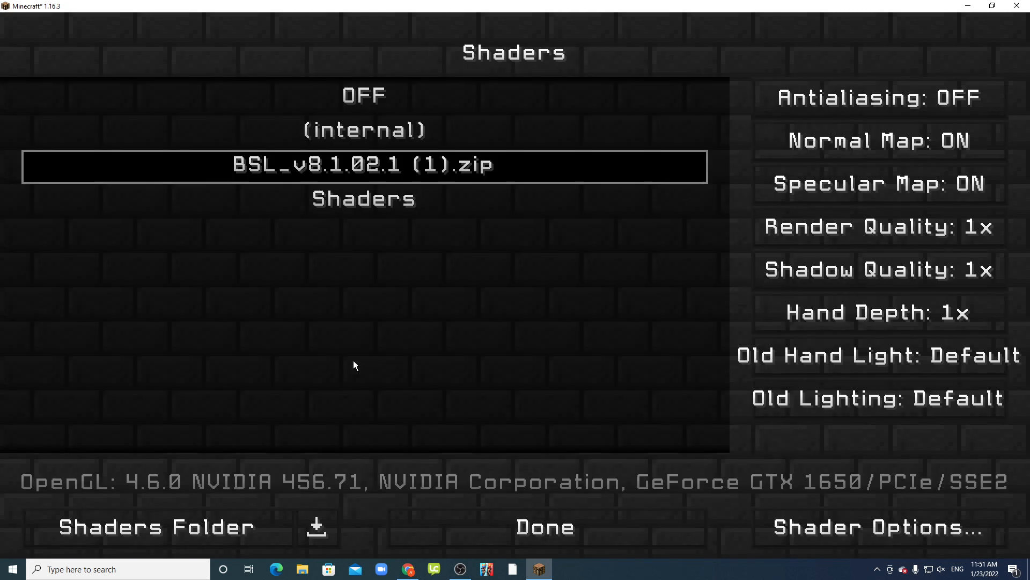
mouse_move(493, 166)
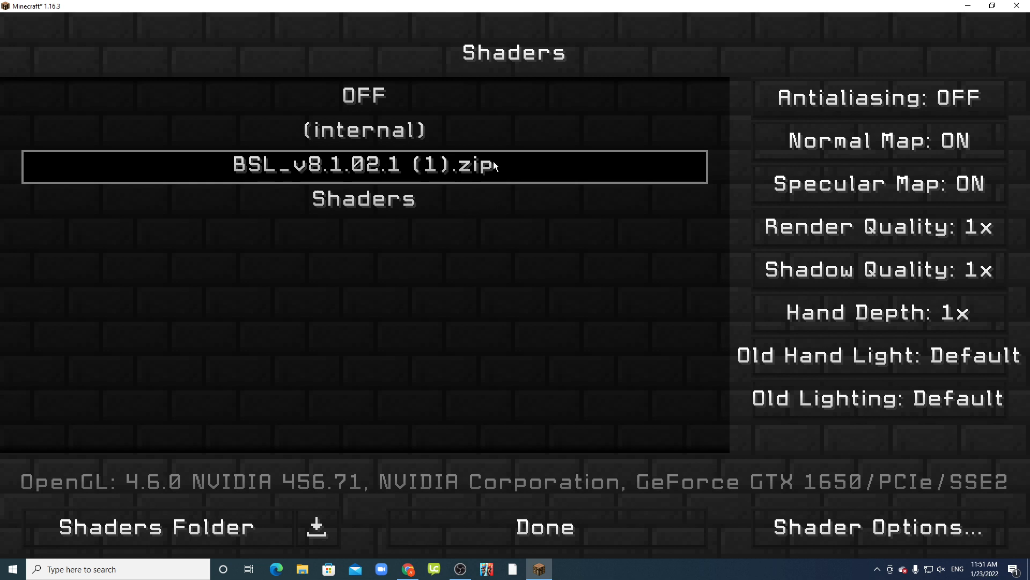
mouse_move(248, 179)
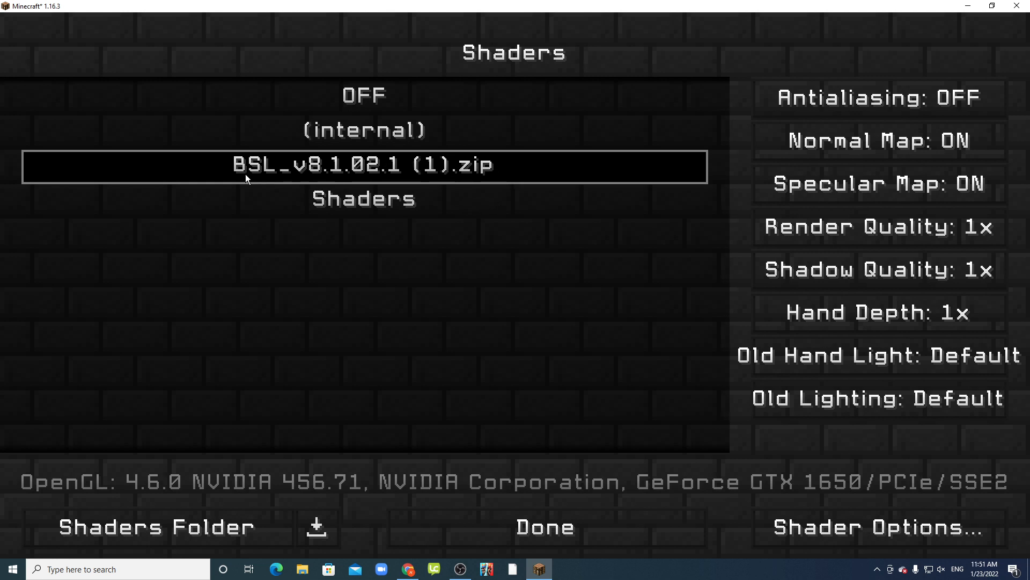
left_click(156, 526)
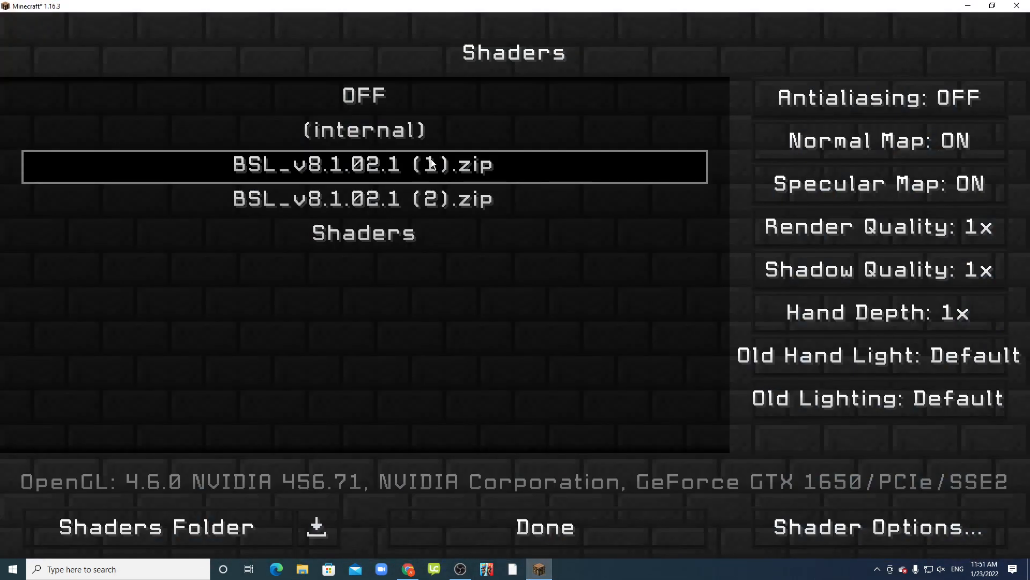
Return to the title screen, join the PikaNetwork server and dismiss its welcome notice.
left_click(544, 526)
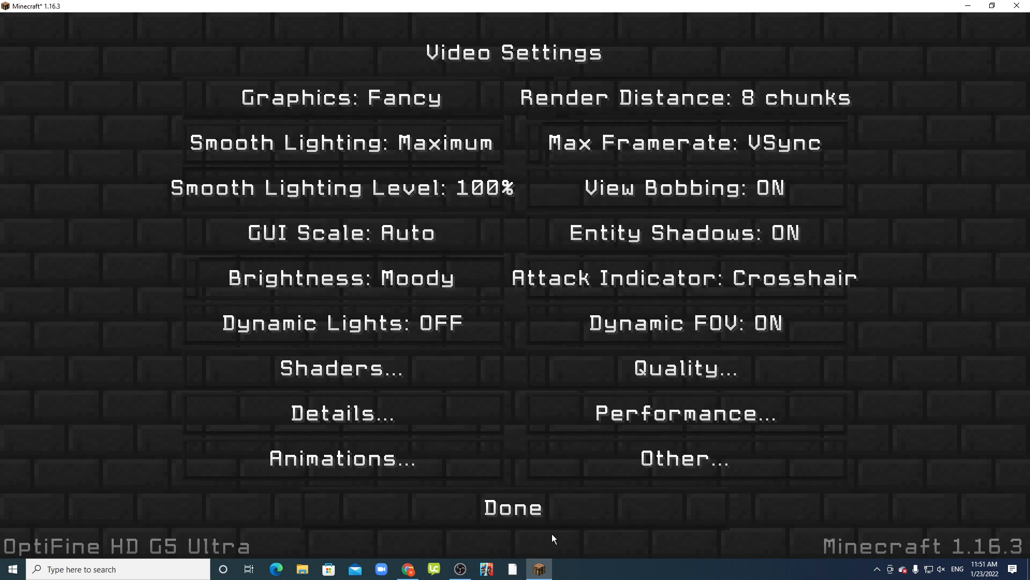
left_click(512, 507)
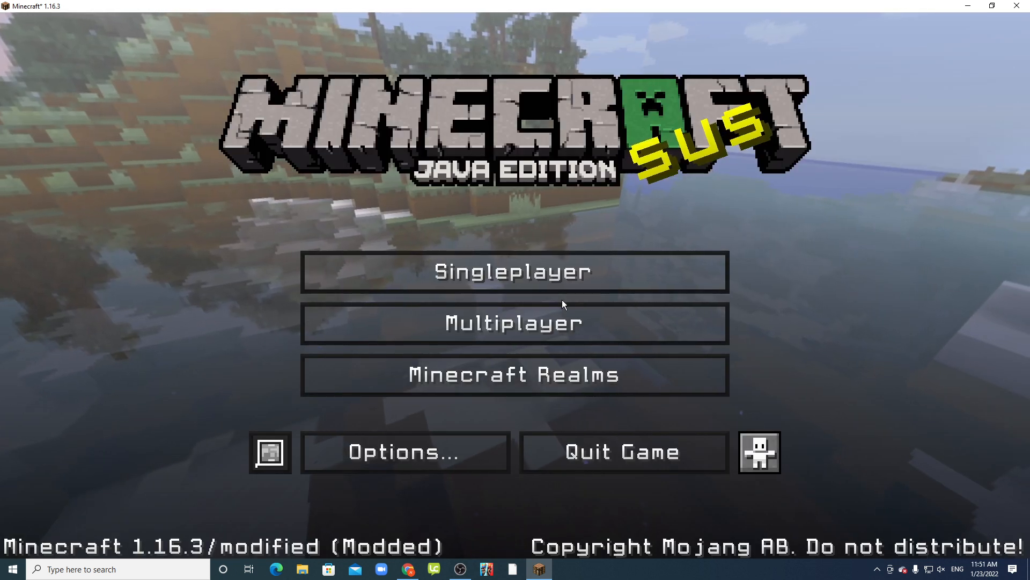
left_click(513, 272)
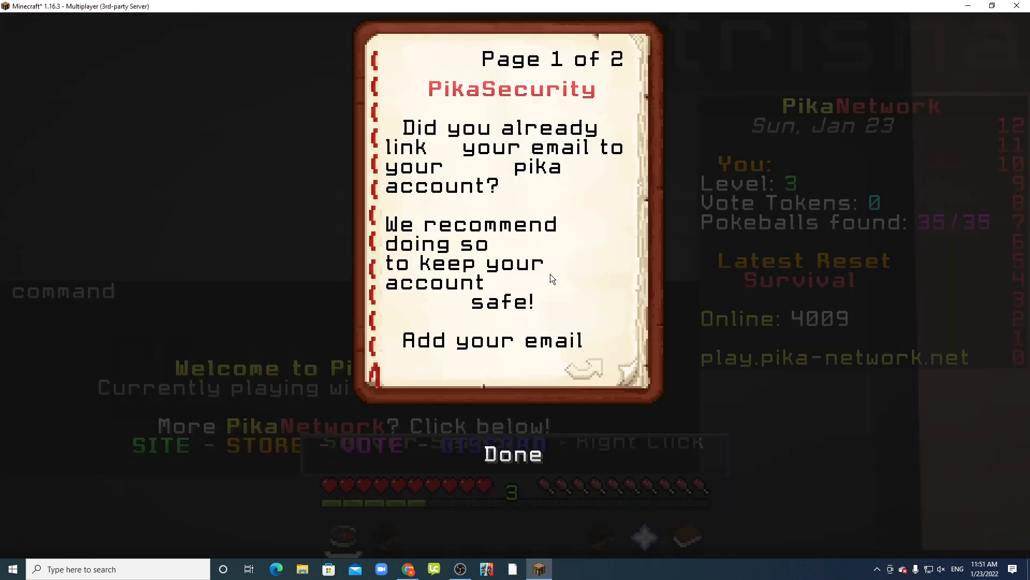
left_click(512, 453)
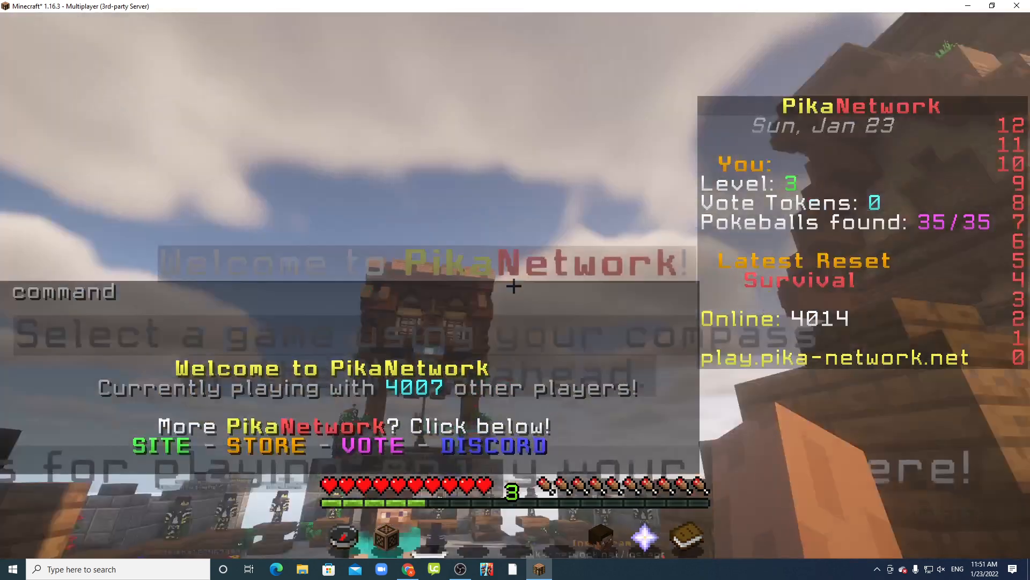